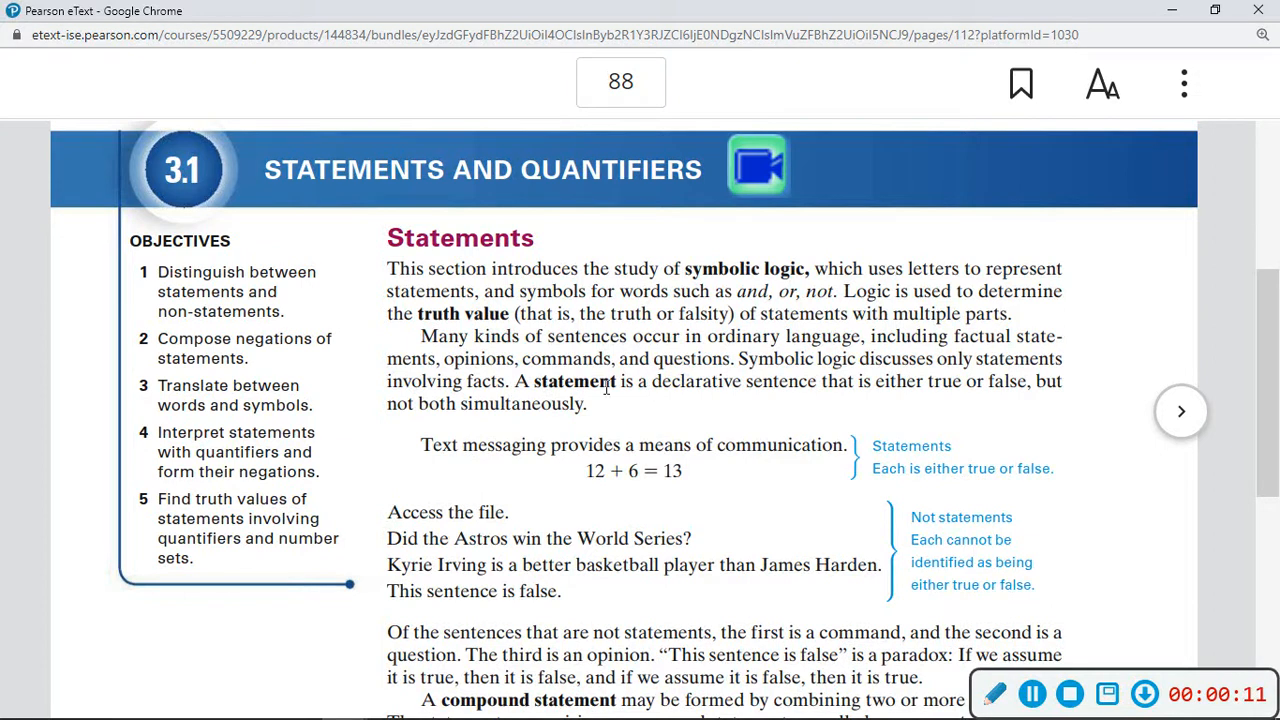
pyautogui.moveTo(496, 390)
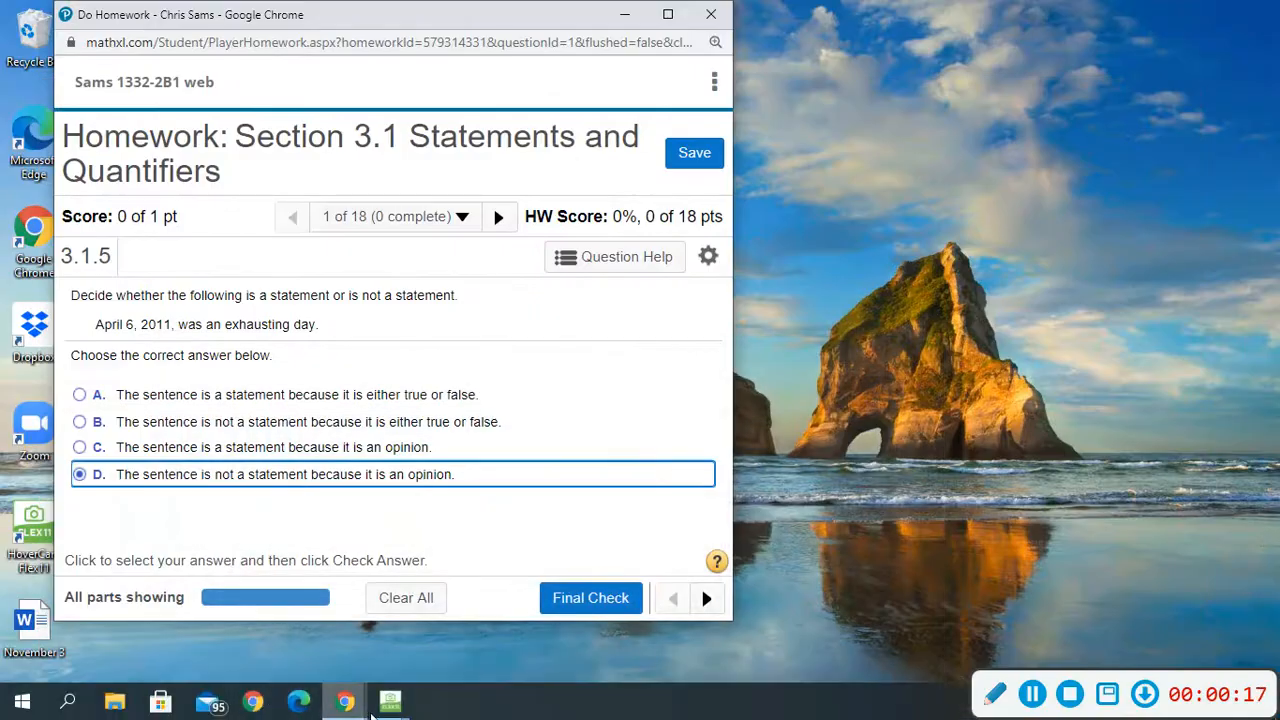
# - Return from the eText page to the Section 3.1 homework question about April 6, 2011
pyautogui.click(388, 700)
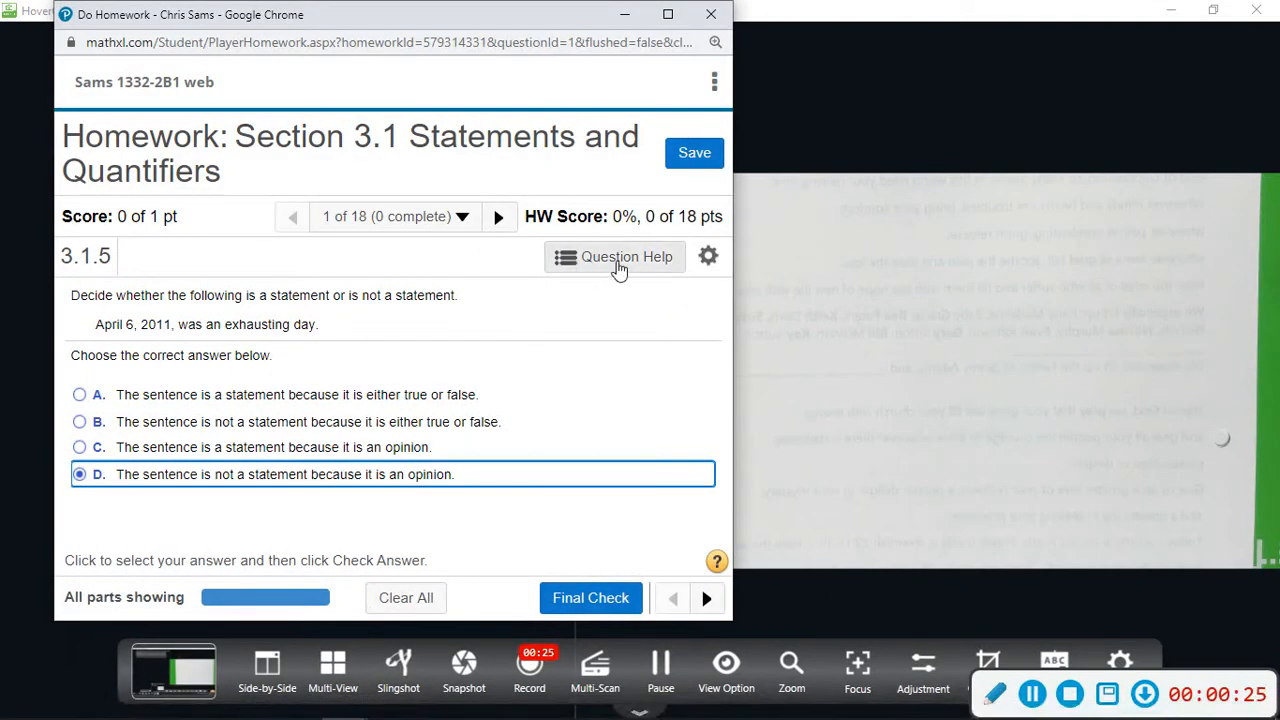
pyautogui.click(614, 256)
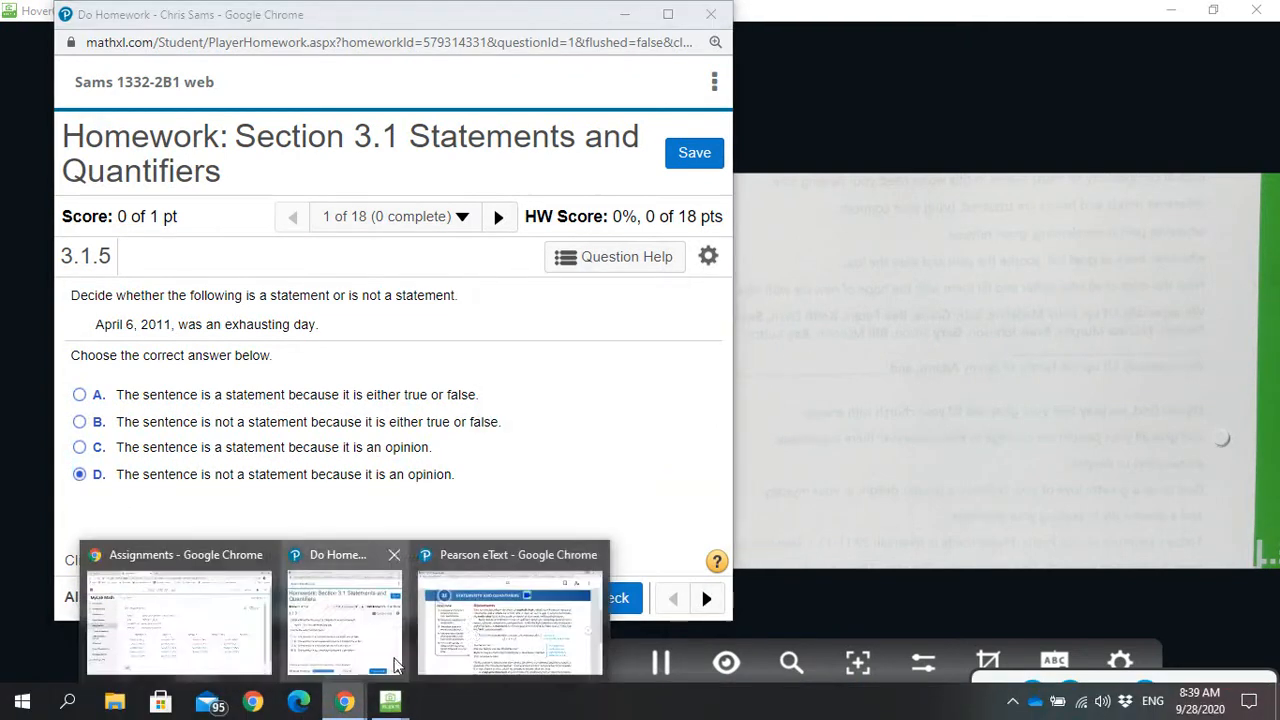
pyautogui.click(508, 616)
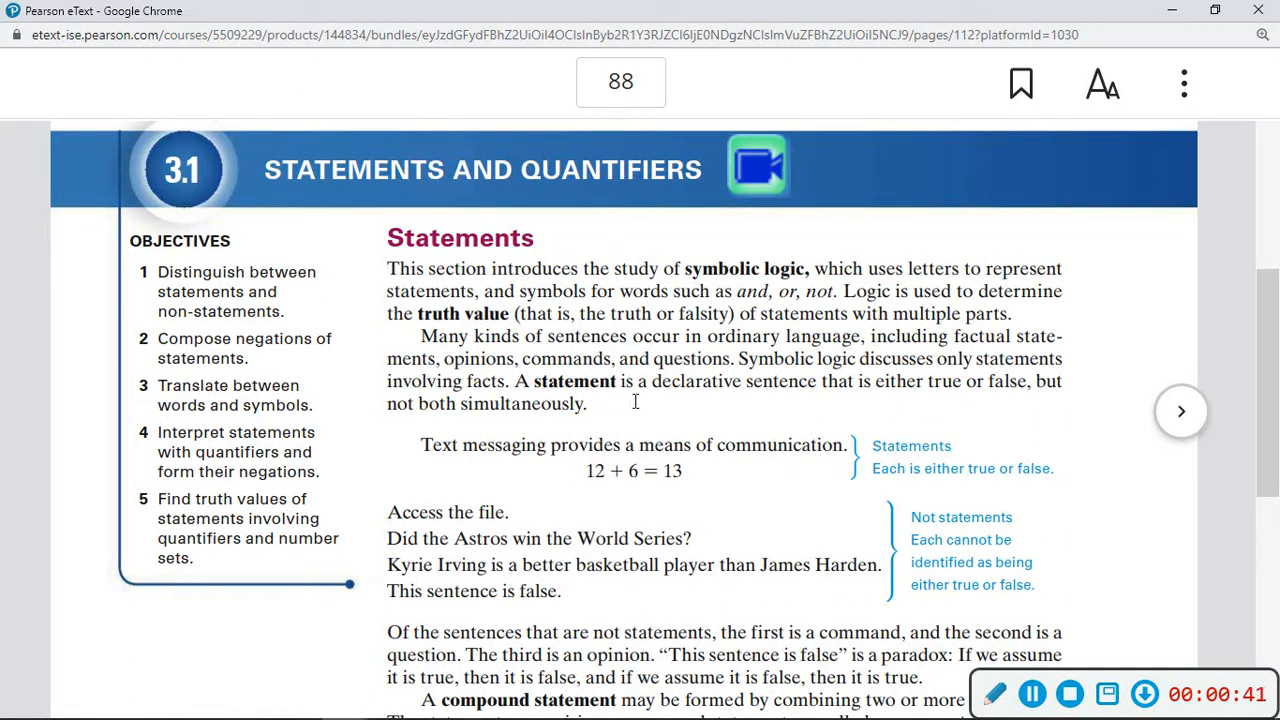
pyautogui.moveTo(758, 396)
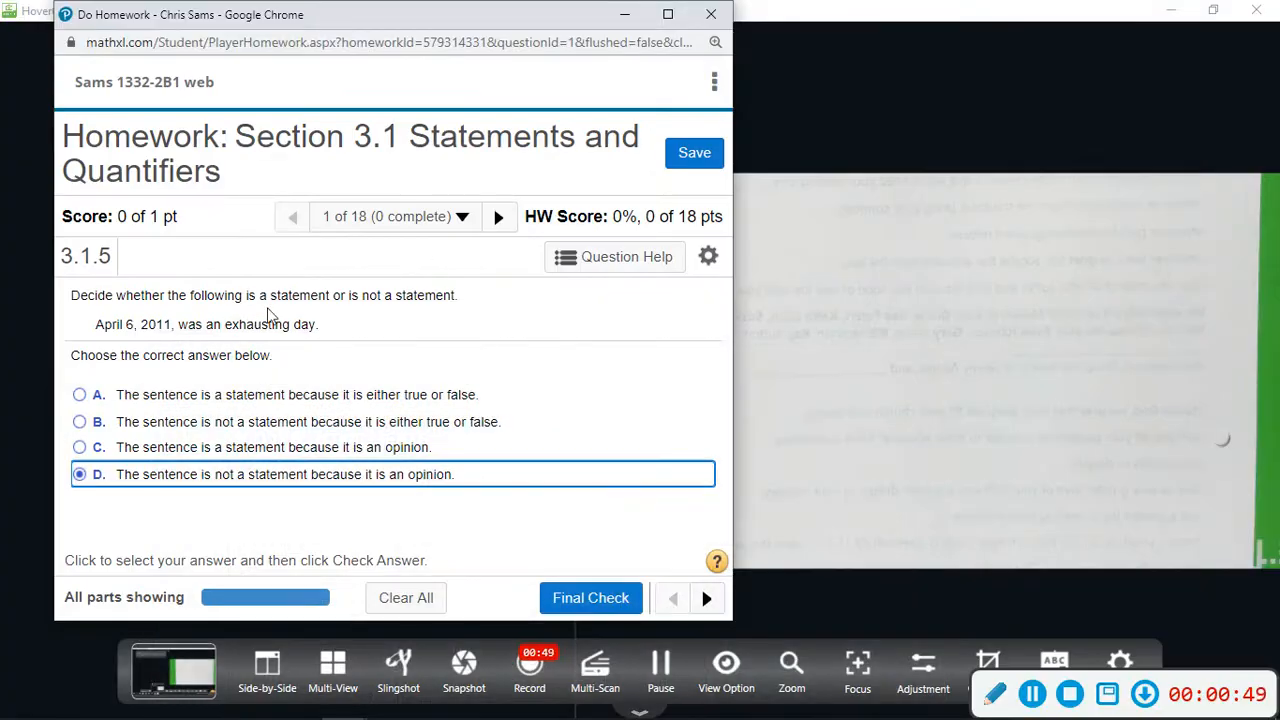
pyautogui.click(80, 394)
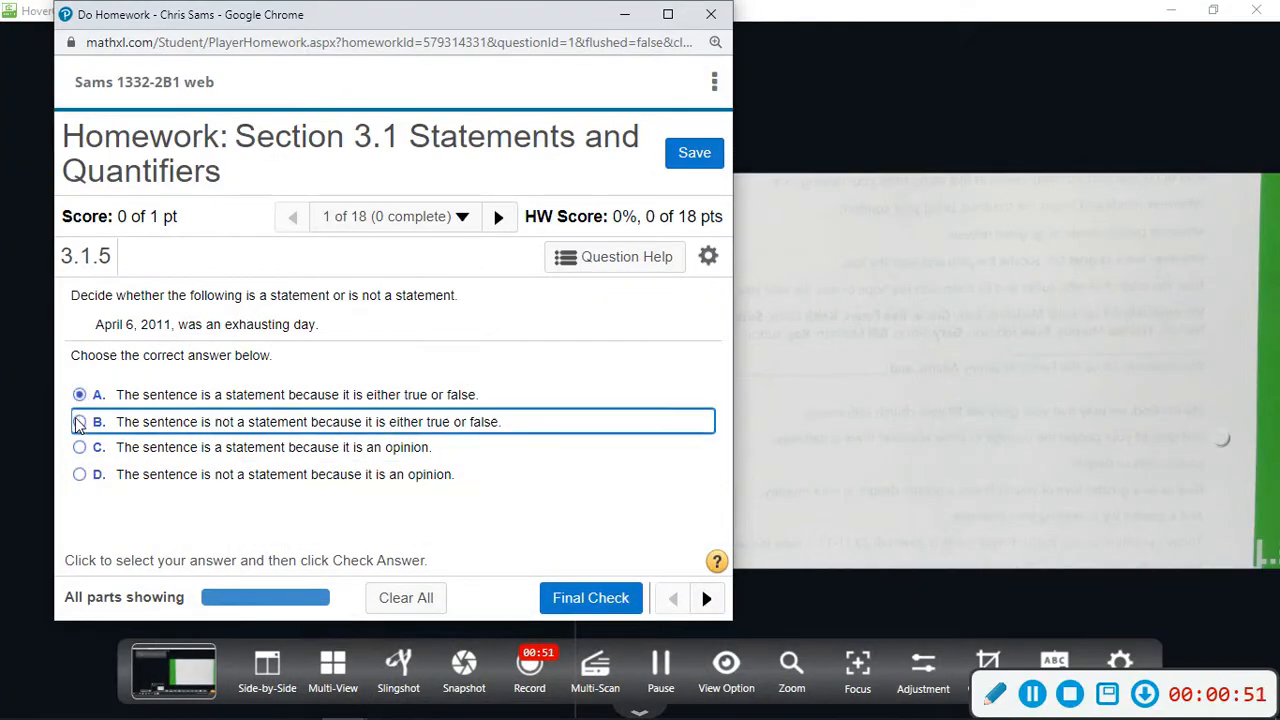
pyautogui.click(80, 474)
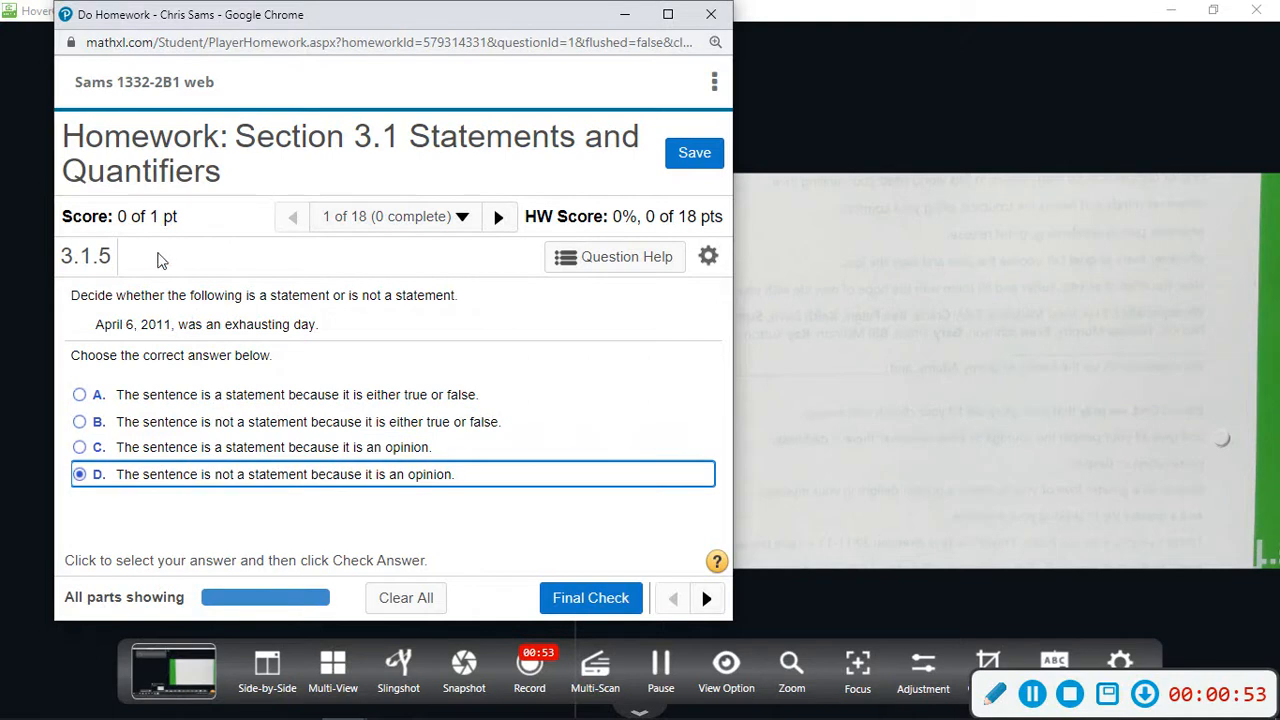
pyautogui.moveTo(220, 288)
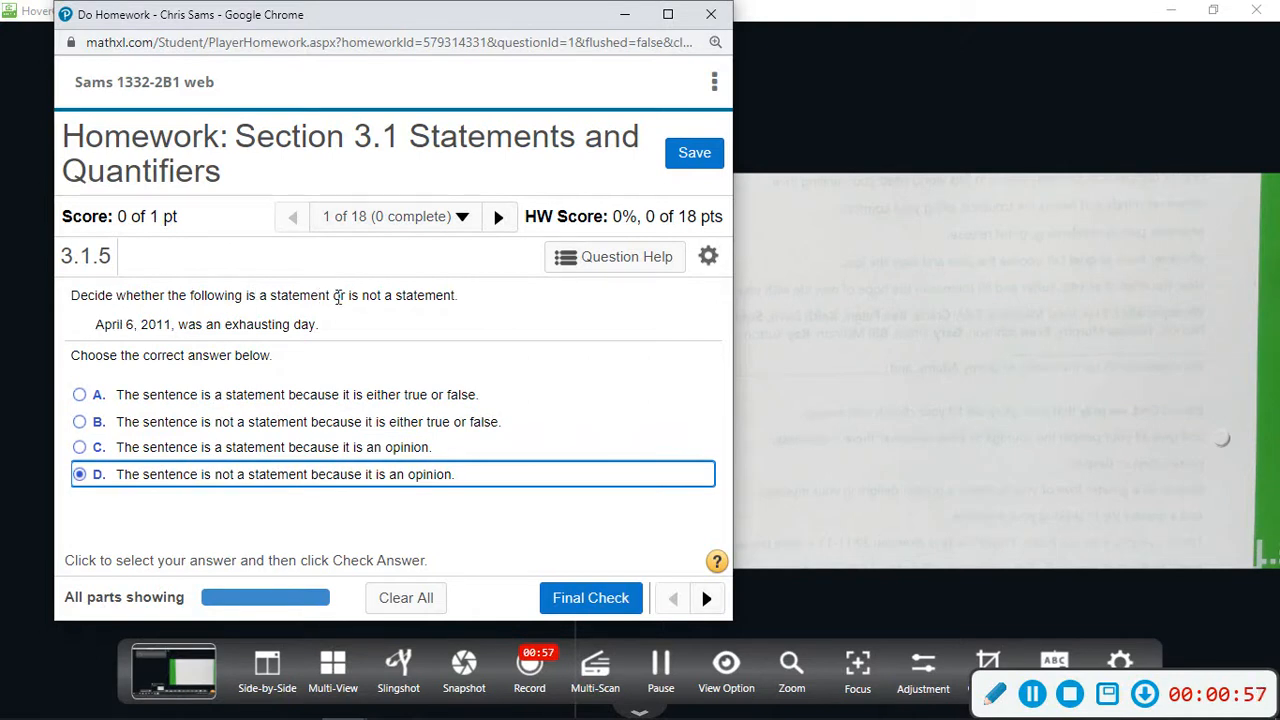
pyautogui.moveTo(282, 348)
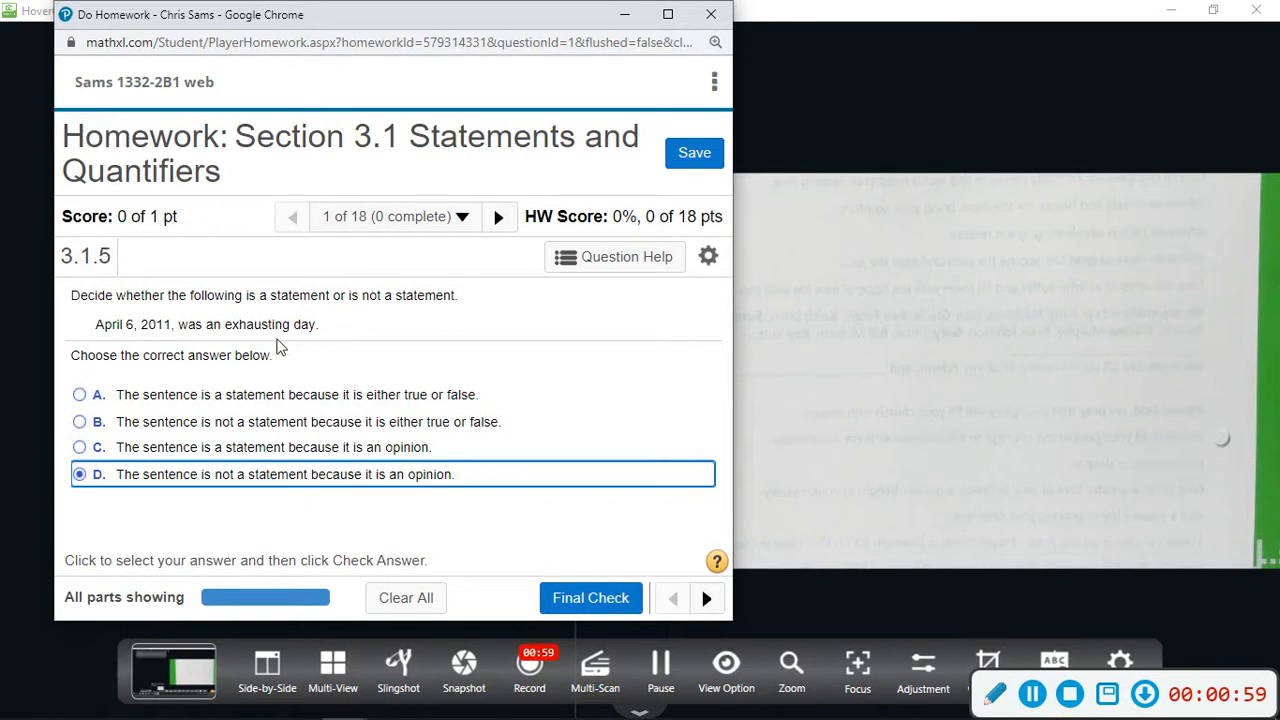
pyautogui.moveTo(150, 336)
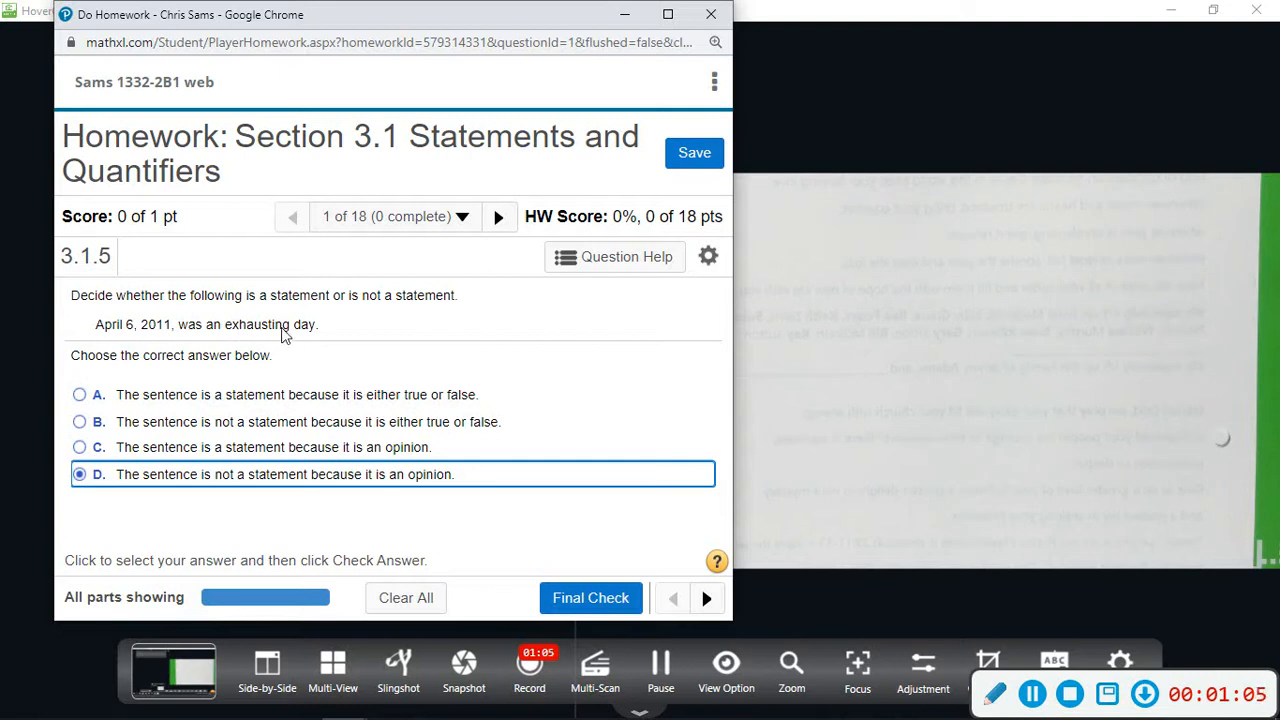
pyautogui.moveTo(144, 332)
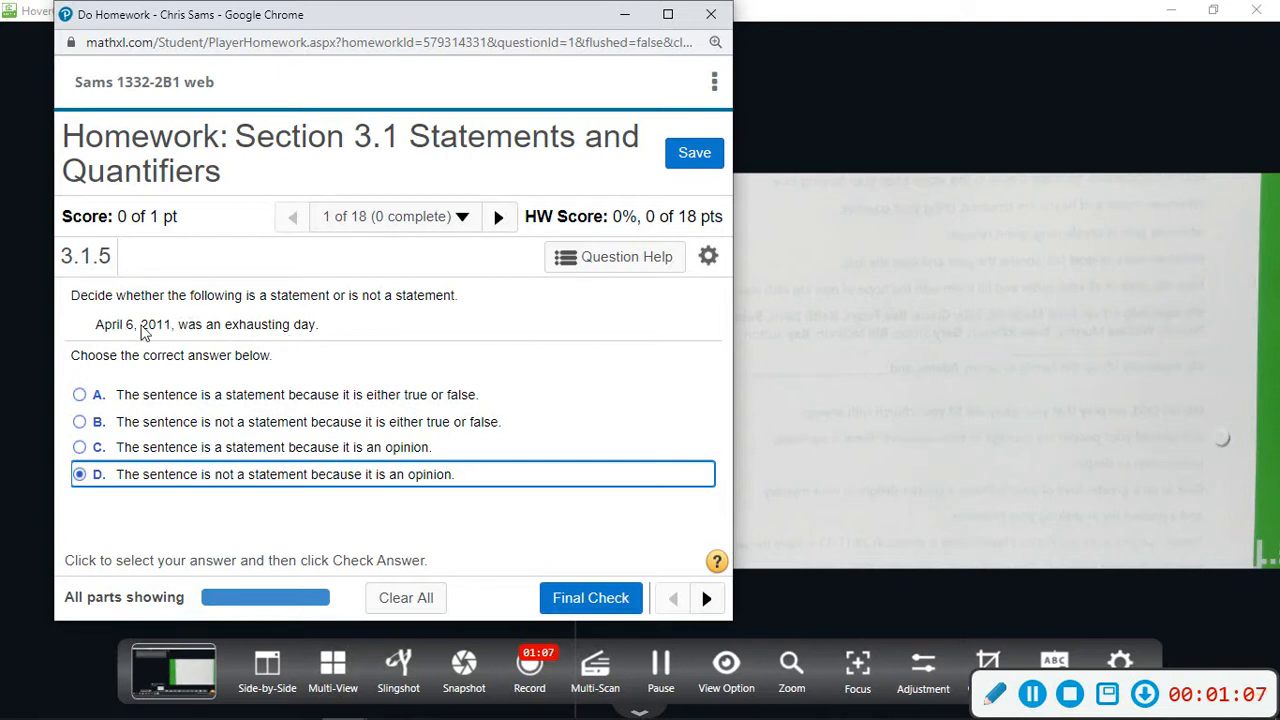
pyautogui.moveTo(278, 332)
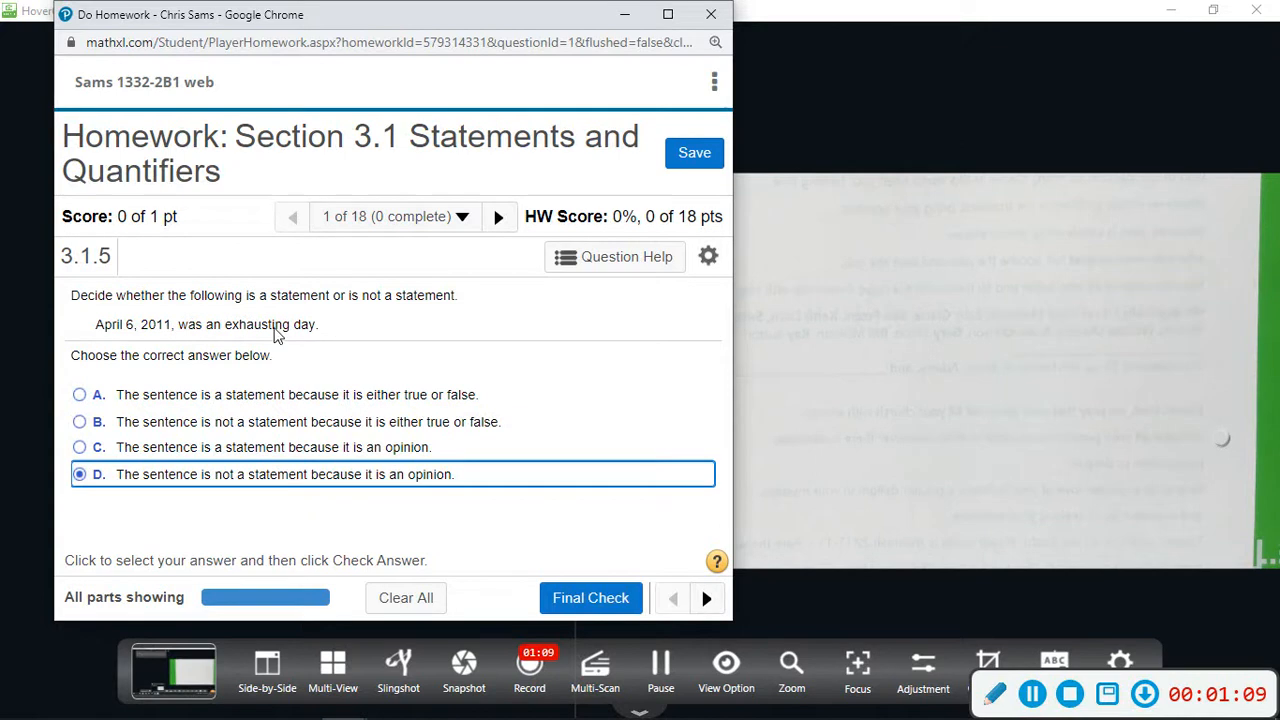
pyautogui.moveTo(204, 312)
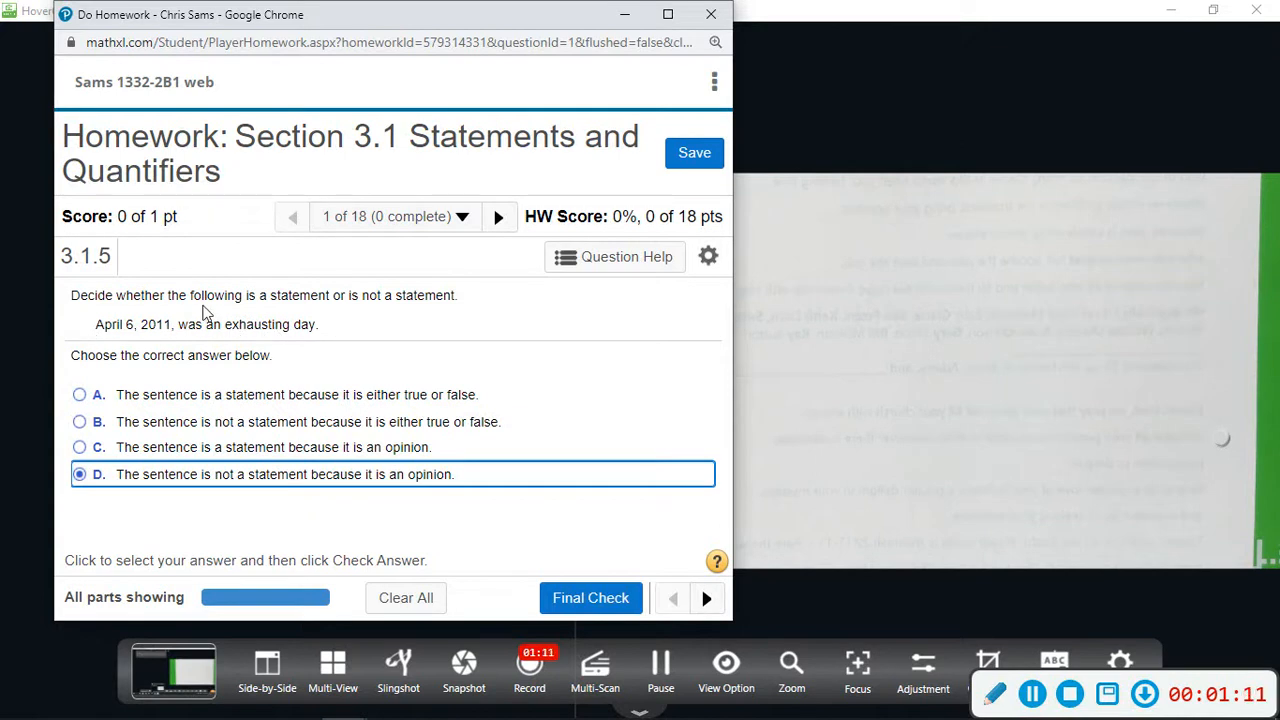
pyautogui.moveTo(190, 344)
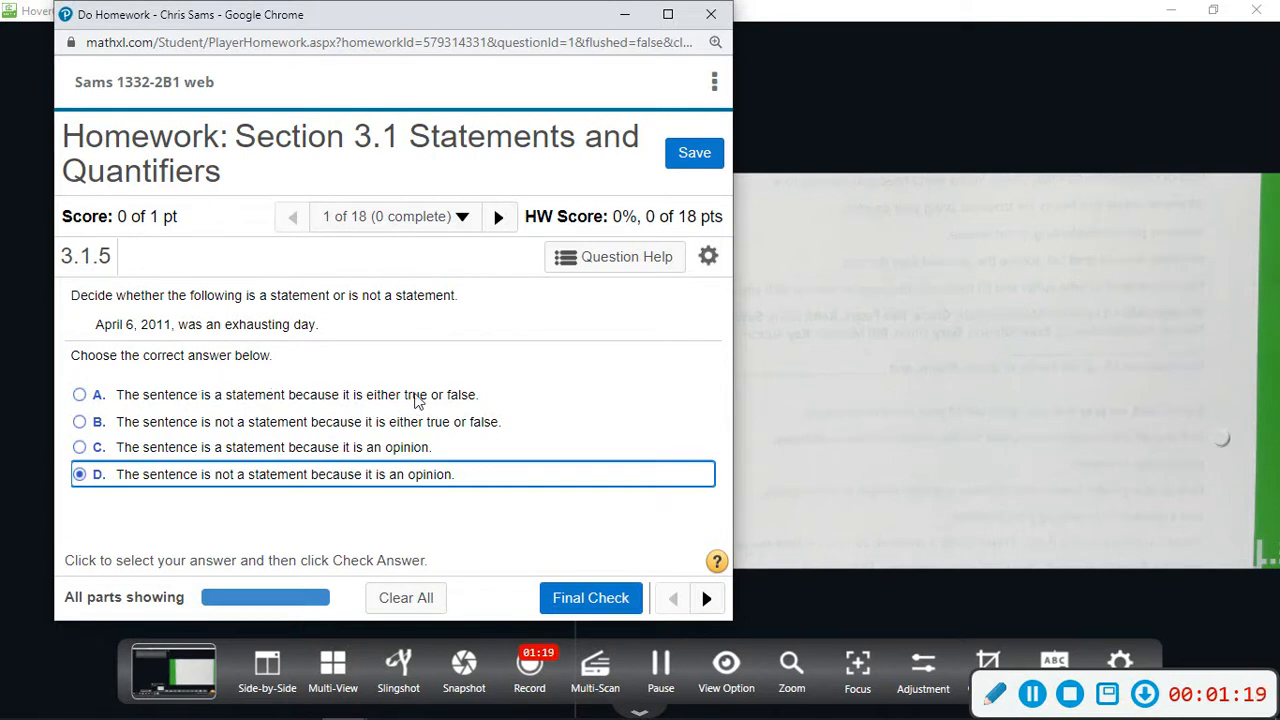
pyautogui.moveTo(310, 340)
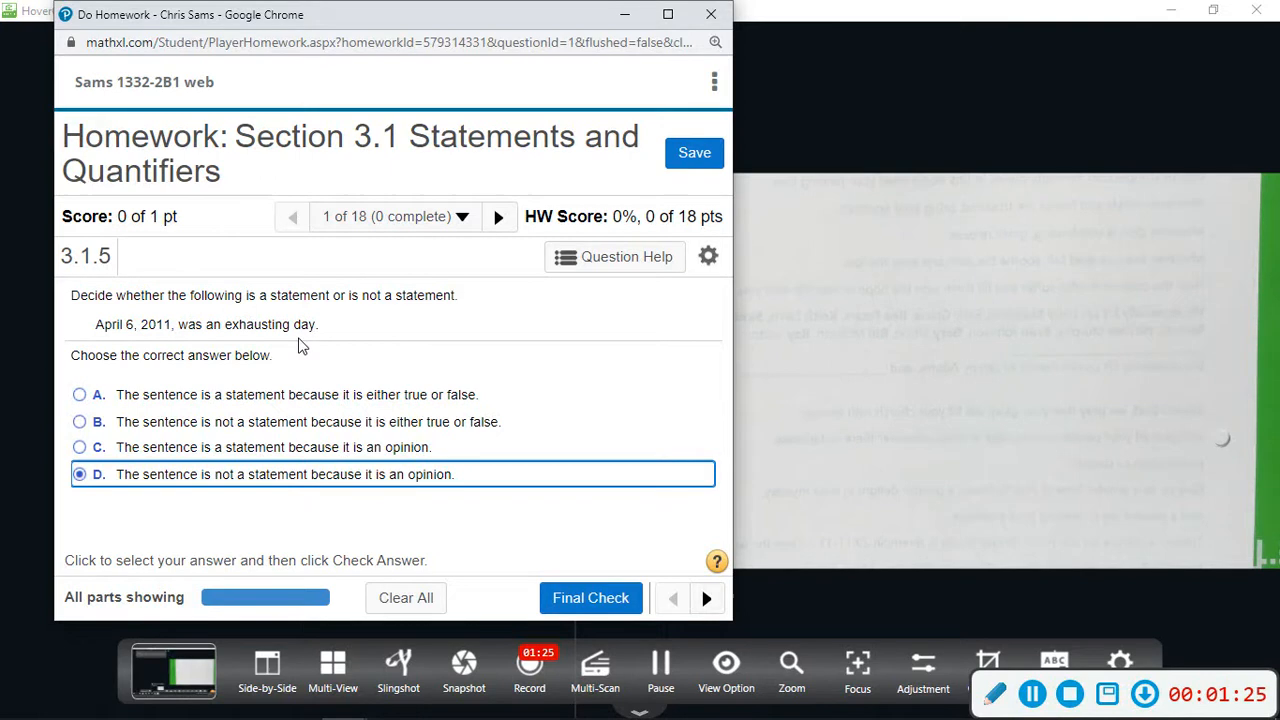
pyautogui.moveTo(352, 420)
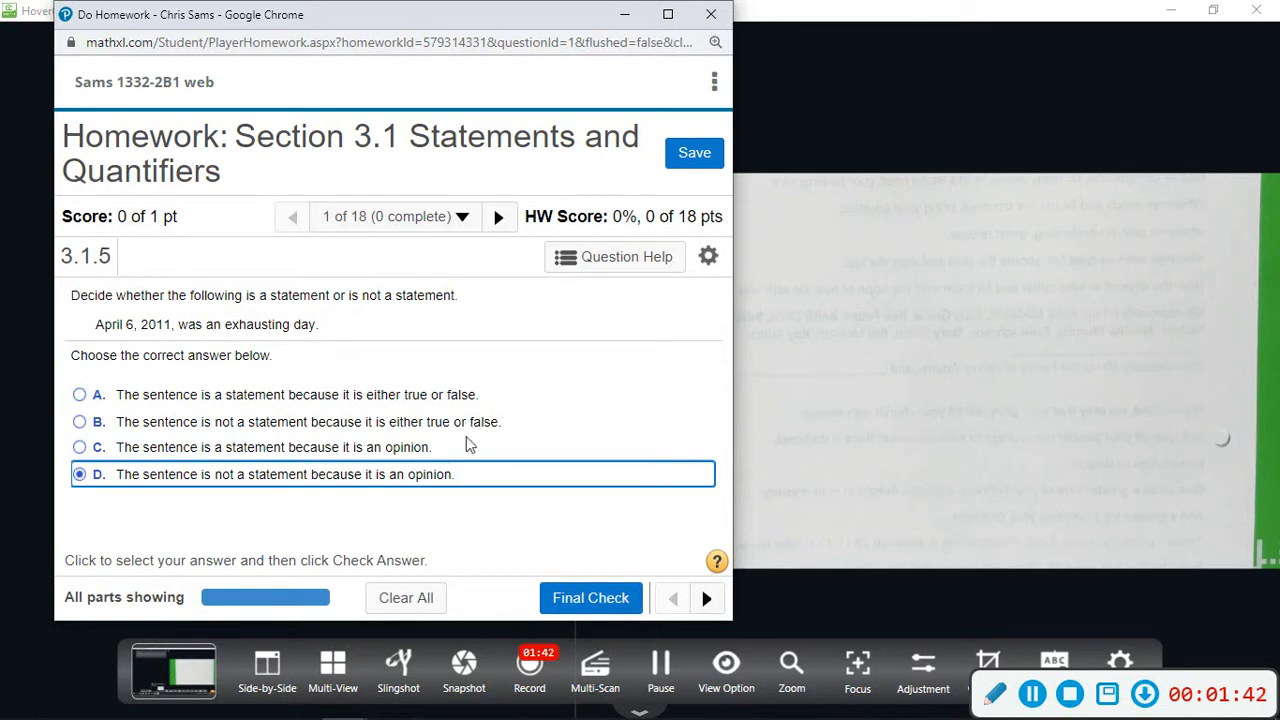
pyautogui.moveTo(384, 482)
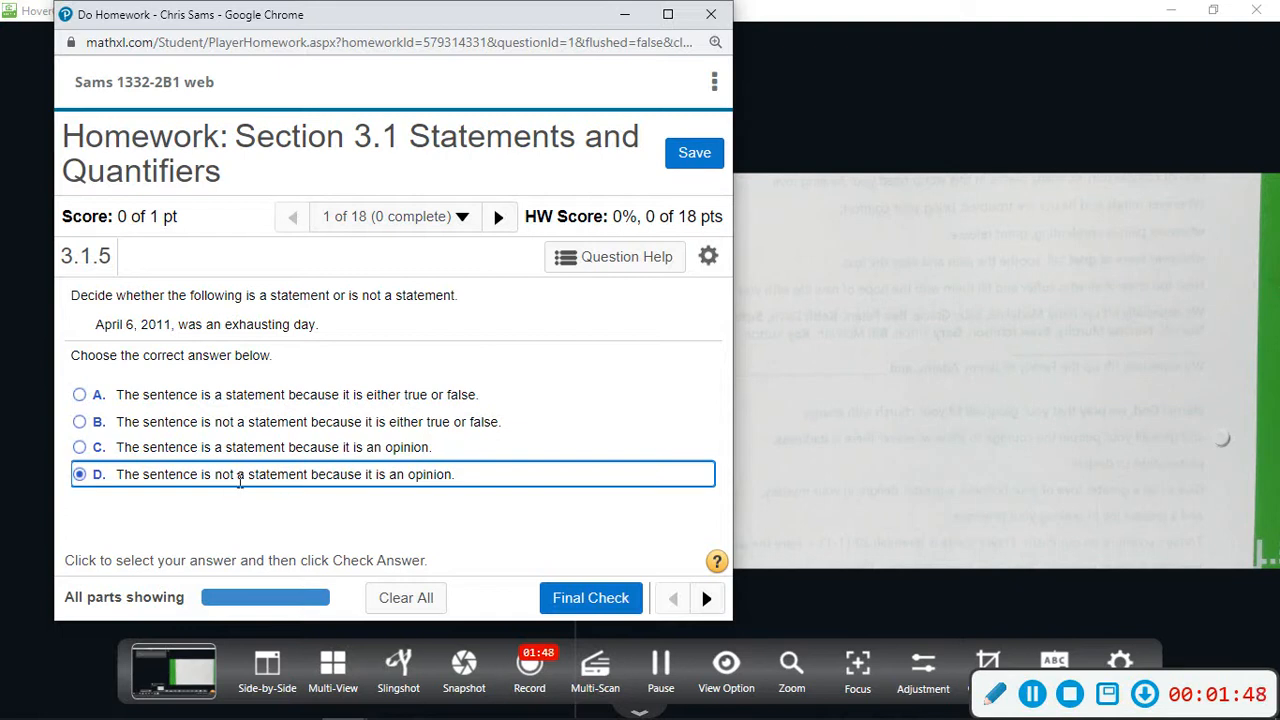
pyautogui.moveTo(344, 336)
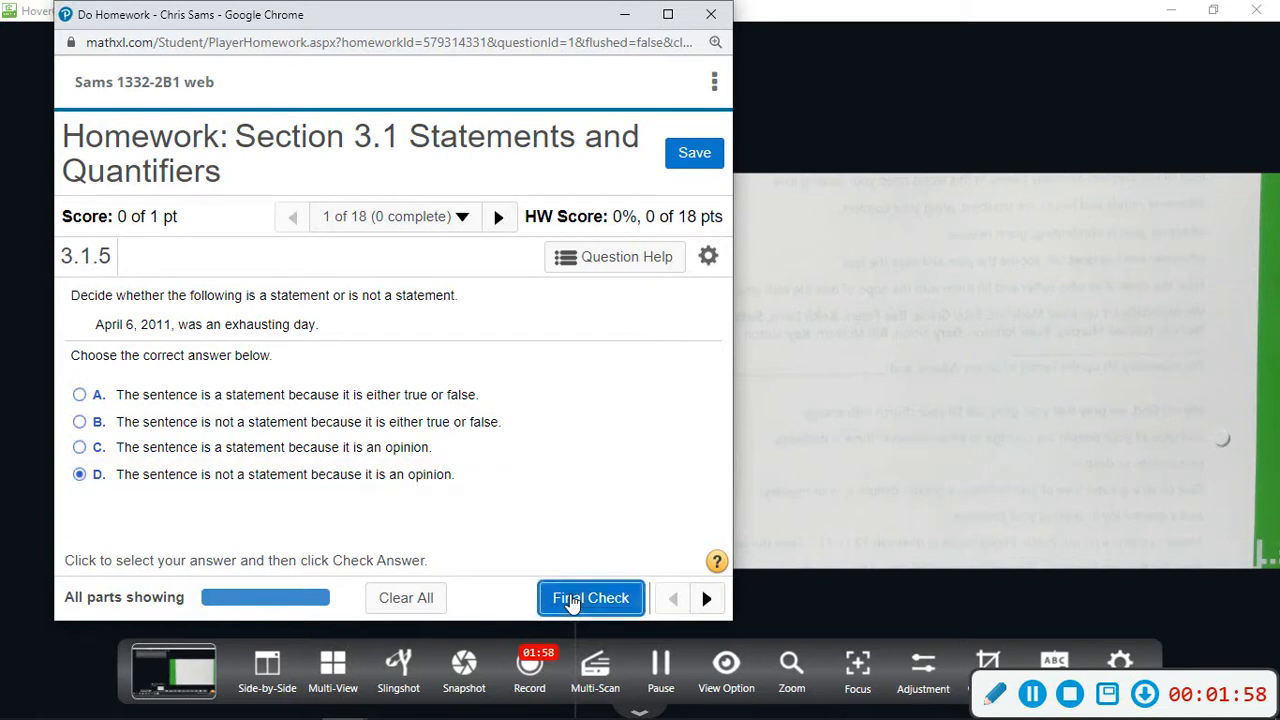
# - Final Check question 1 with the opinion answer, advancing to the Marion, Wyoming question
pyautogui.click(590, 596)
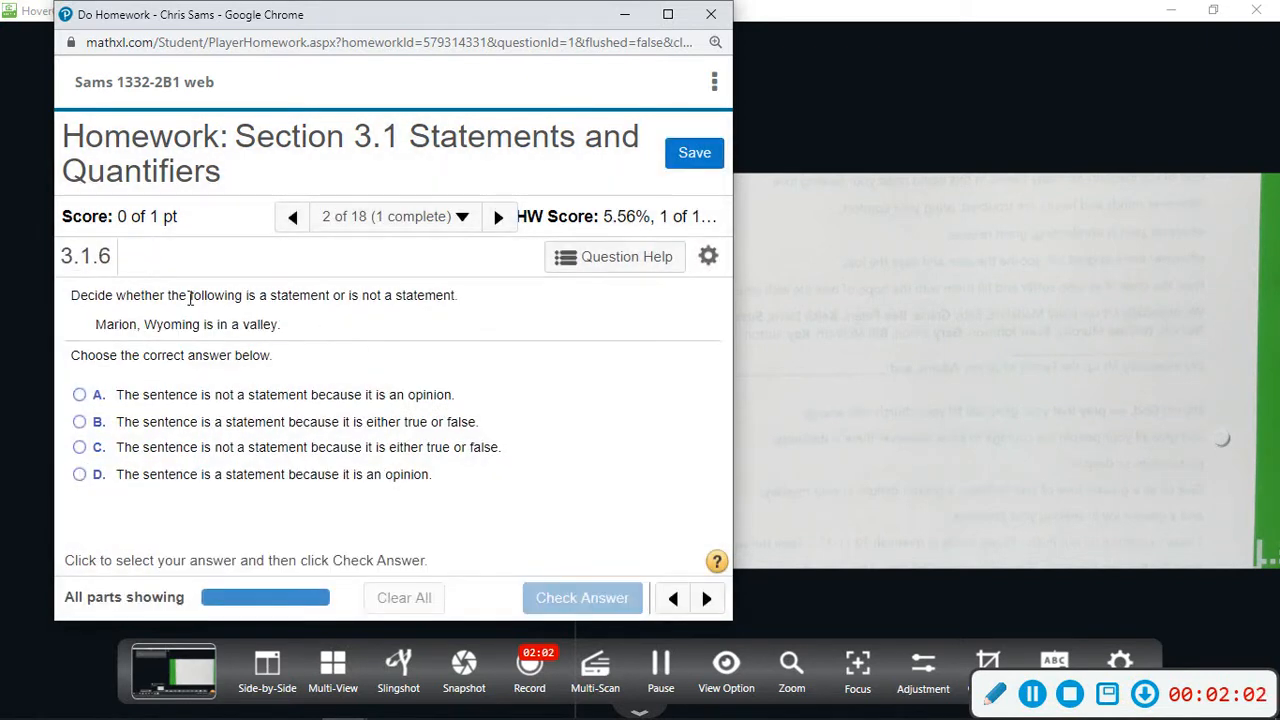
pyautogui.moveTo(392, 332)
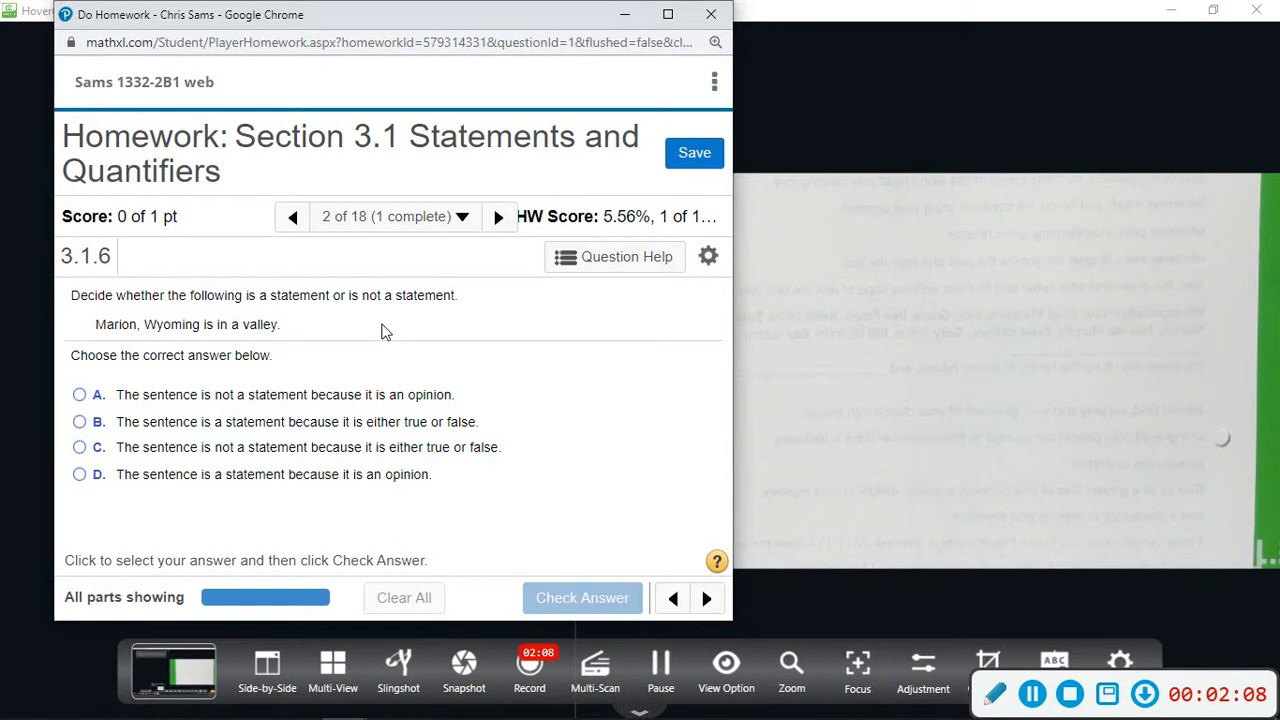
pyautogui.moveTo(110, 338)
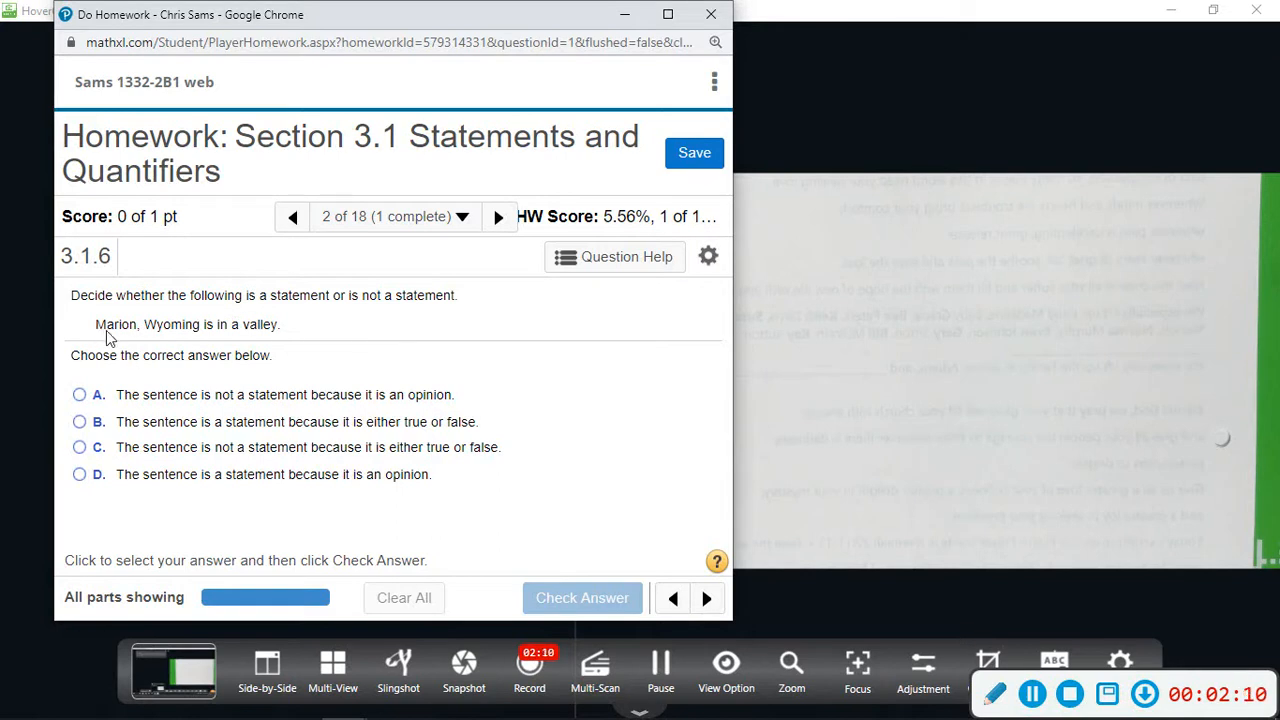
pyautogui.moveTo(208, 320)
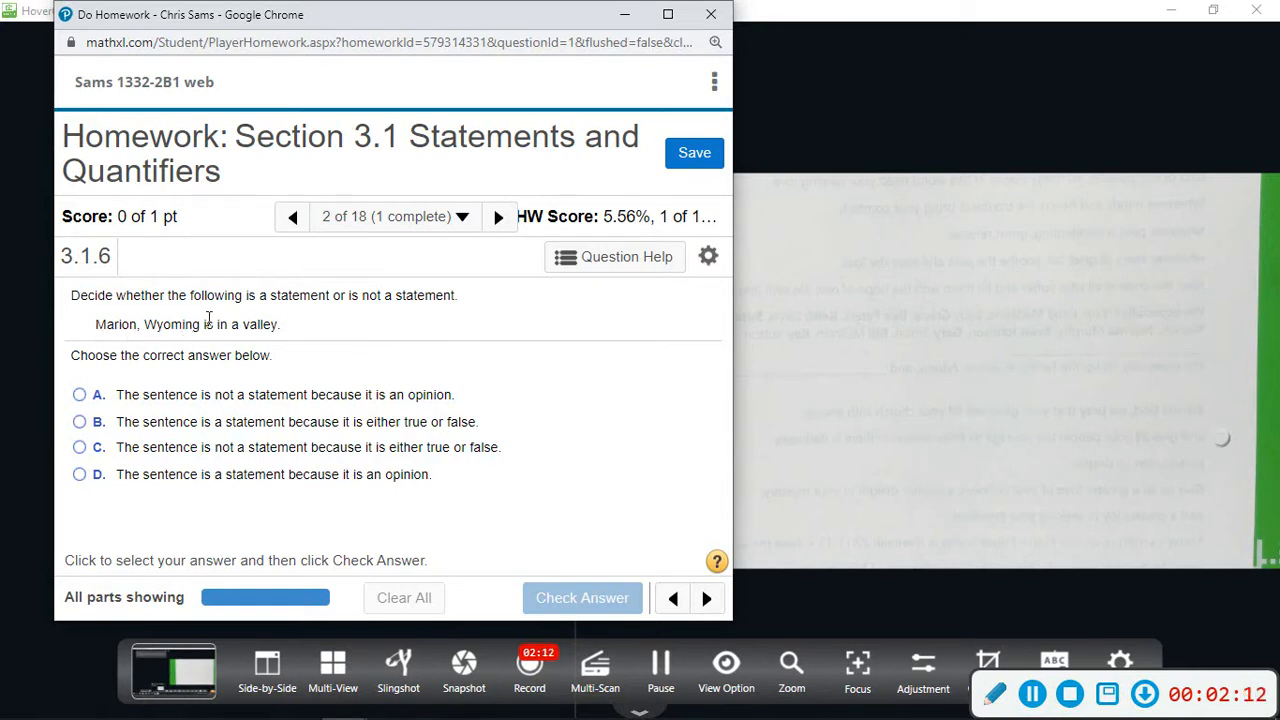
pyautogui.moveTo(292, 332)
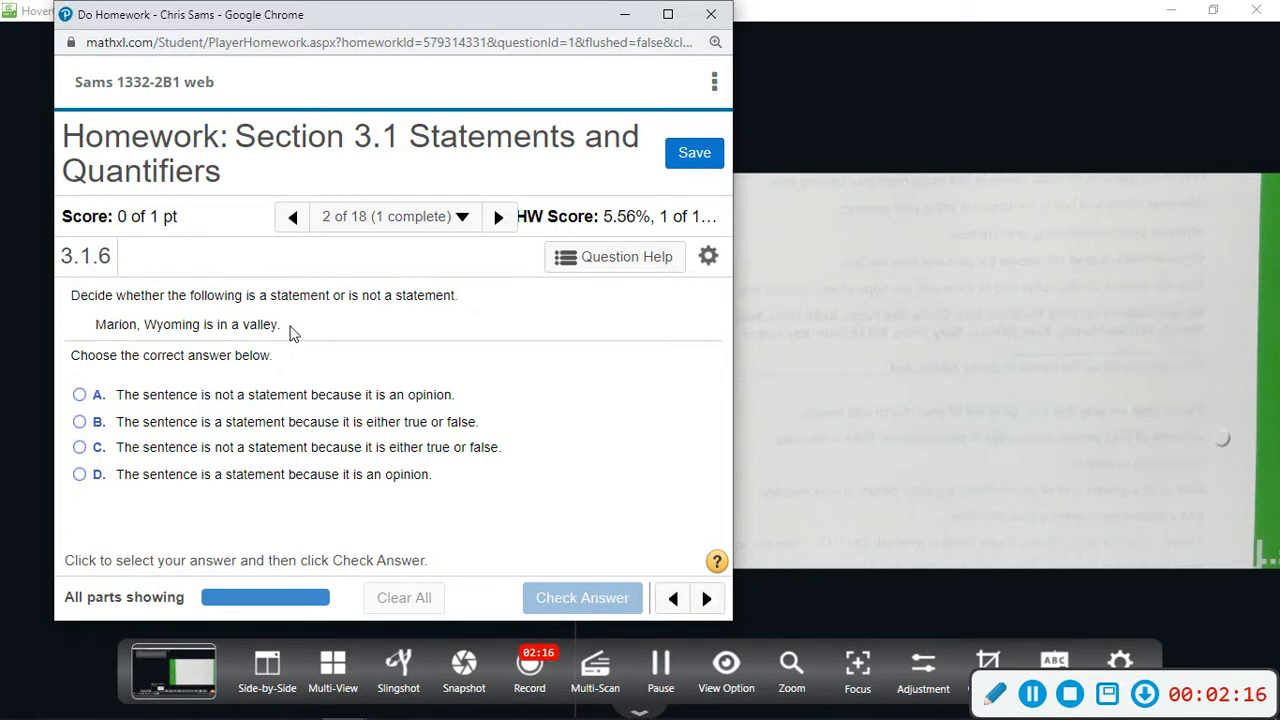
pyautogui.moveTo(104, 340)
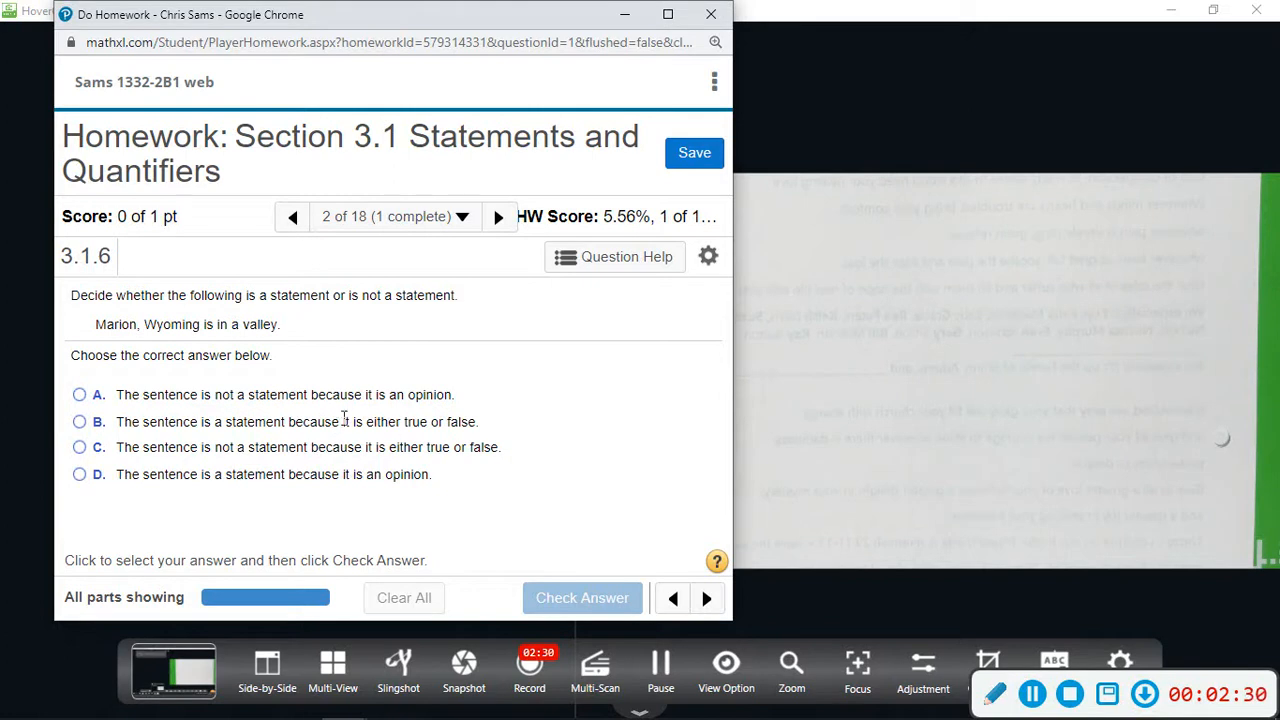
# - Choose B: the Marion, Wyoming sentence is a statement because it is true or false
pyautogui.click(80, 420)
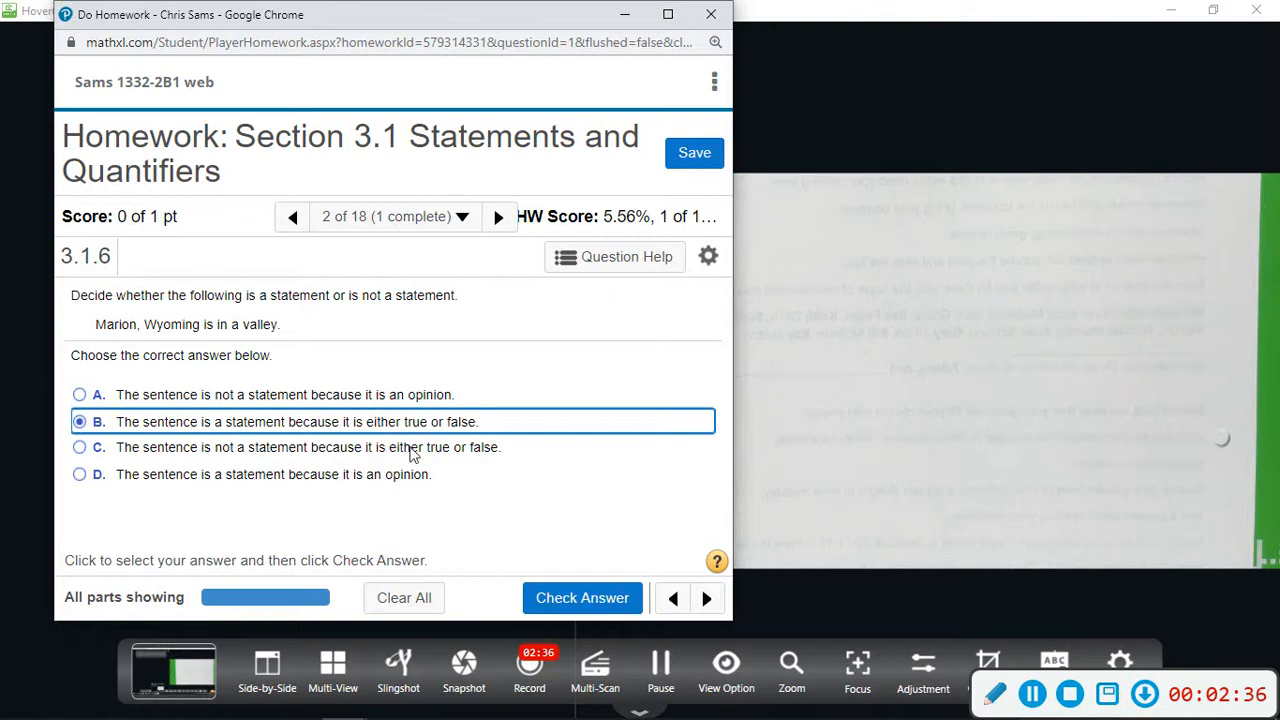
pyautogui.moveTo(470, 458)
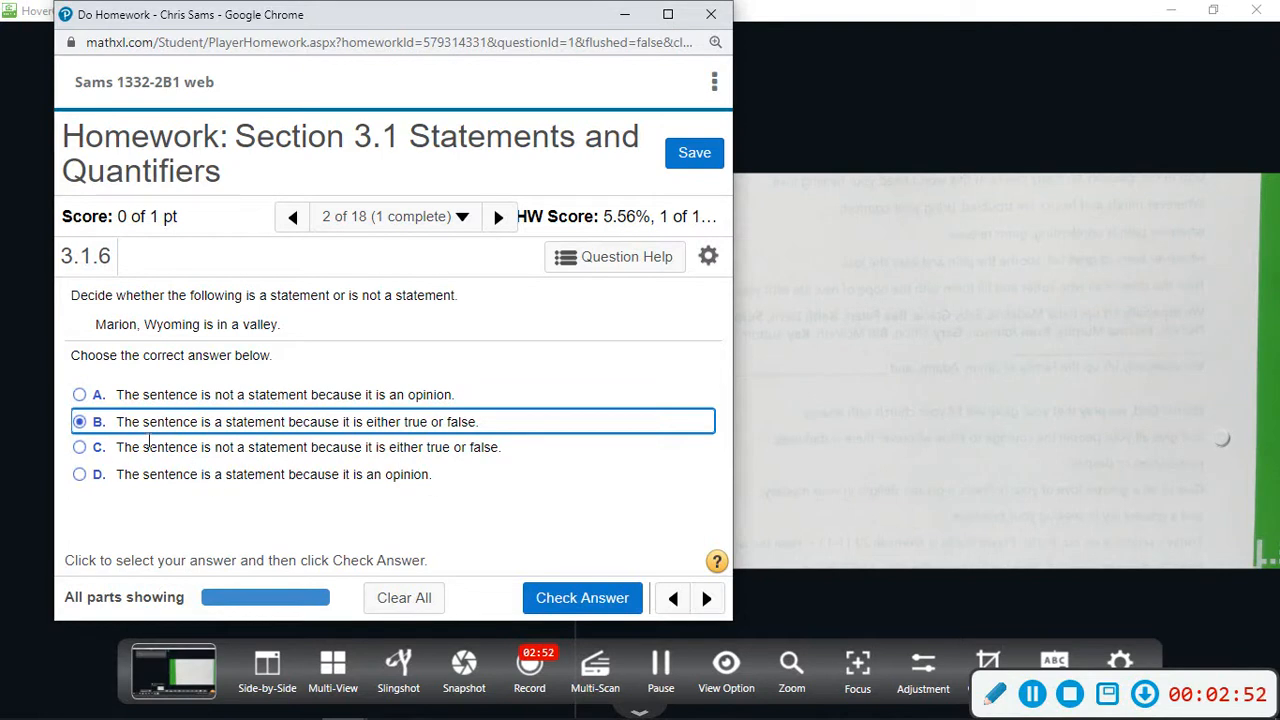
pyautogui.moveTo(200, 324)
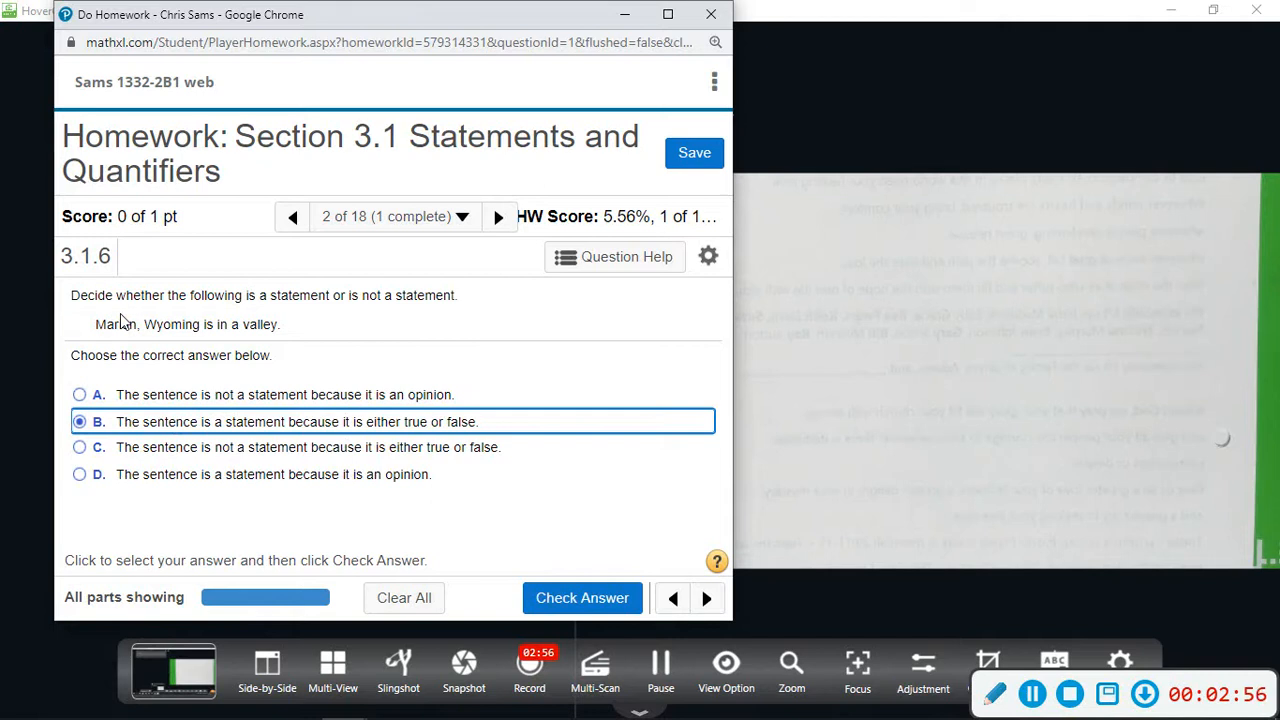
pyautogui.moveTo(304, 410)
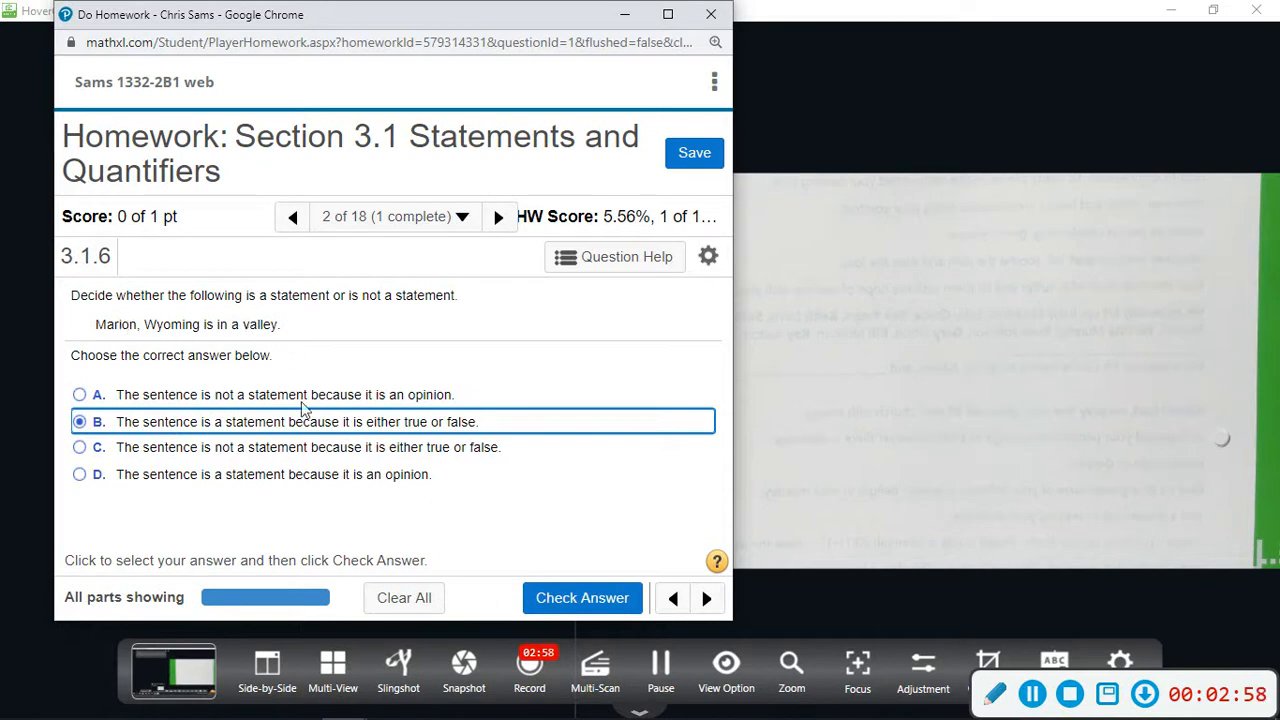